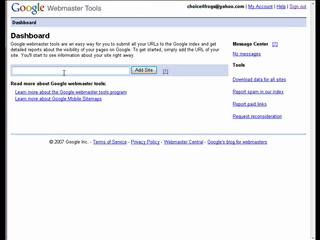
Add the site onechoiceforfrogs.com to the Webmaster Tools dashboard via the Add Site box
{"action": "type", "text": "http"}
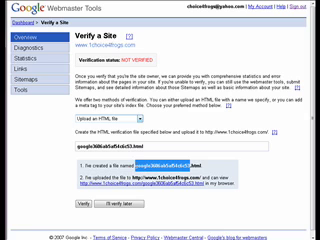
Copy the generated verification meta tag for the site
{"action": "right_click", "coordinate": [178, 162]}
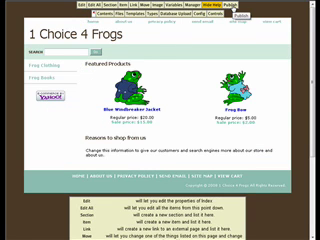
Paste the verification meta tag into the store's head tags variable and publish
{"action": "left_click", "coordinate": [286, 16]}
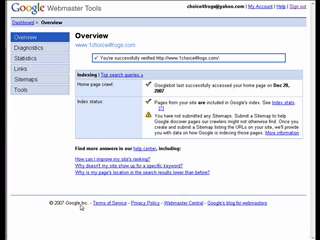
{"action": "mouse_move", "coordinate": [258, 184]}
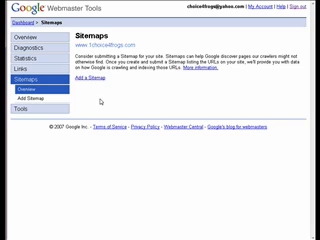
{"action": "mouse_move", "coordinate": [96, 98]}
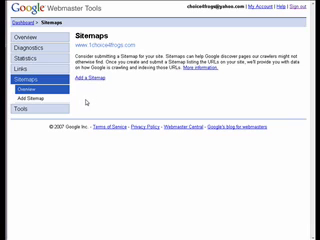
{"action": "mouse_move", "coordinate": [100, 104]}
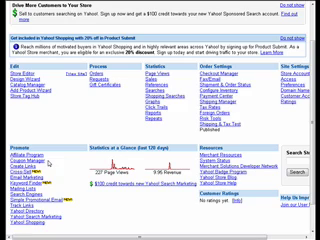
{"action": "mouse_move", "coordinate": [36, 208]}
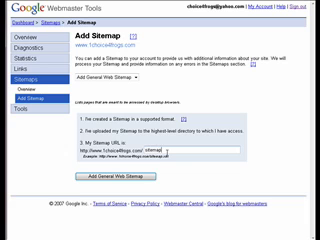
Enter sitemap.xml as the General Web Sitemap URL for the site
{"action": "type", "text": "sitemap.xml"}
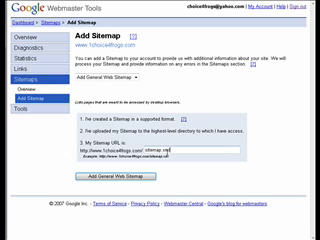